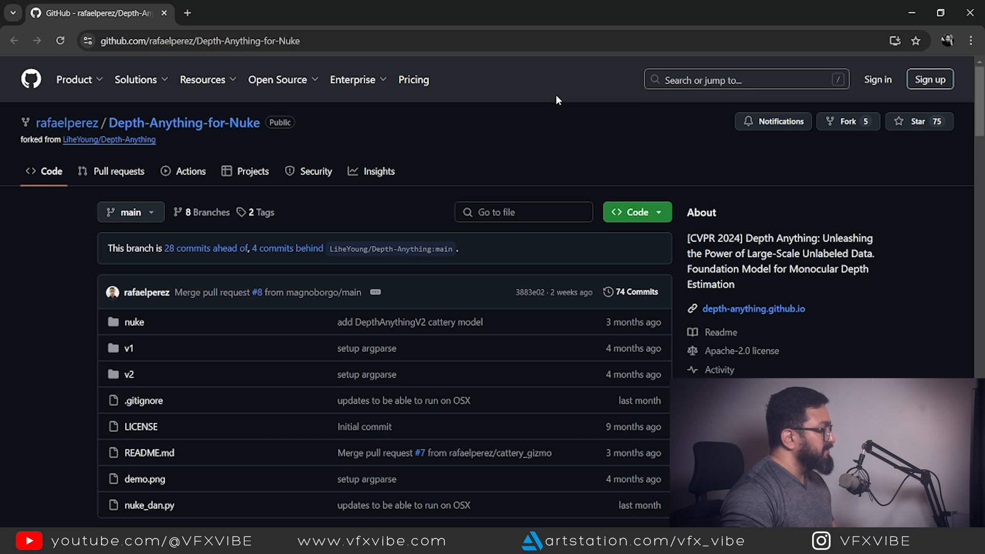
pyautogui.moveTo(566, 101)
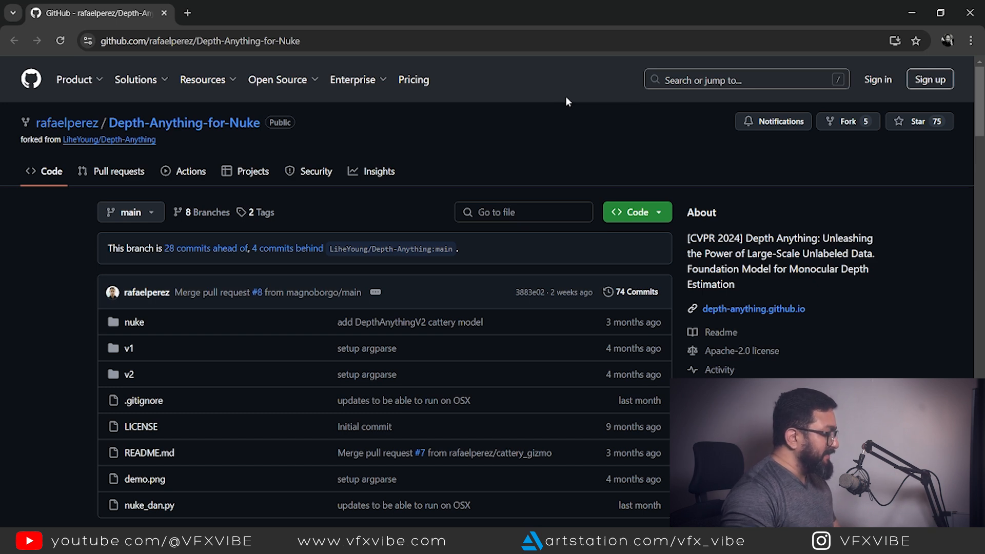
pyautogui.moveTo(550, 137)
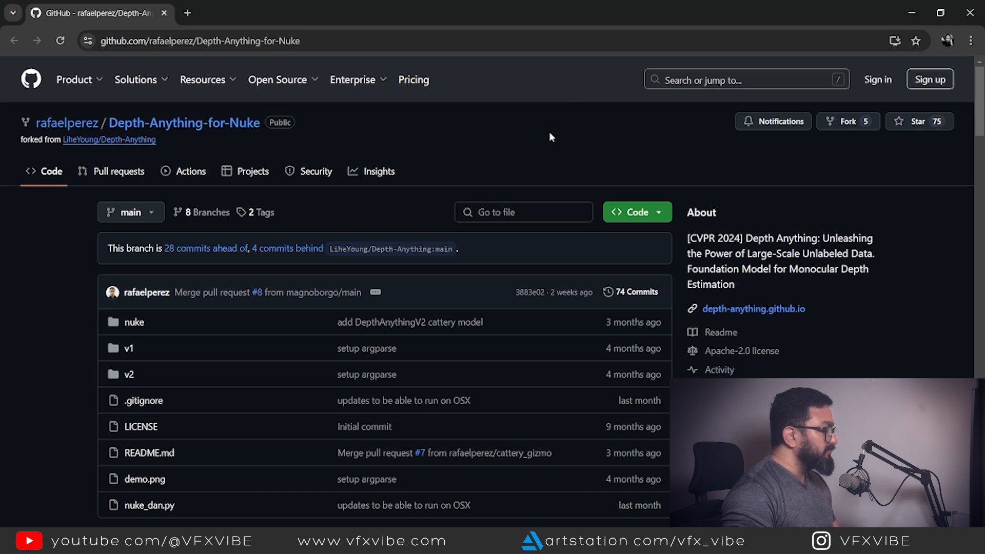
pyautogui.moveTo(657, 154)
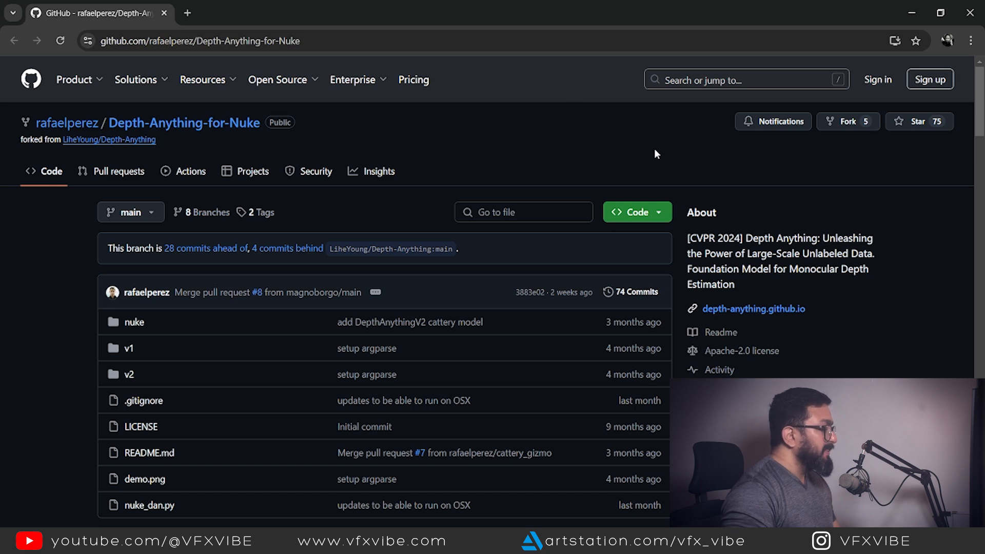
pyautogui.moveTo(542, 145)
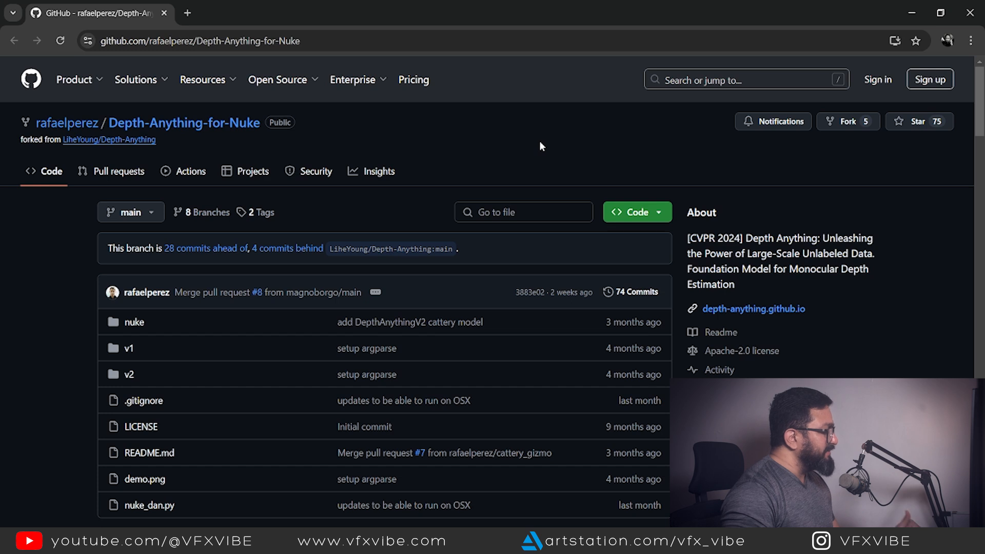
pyautogui.moveTo(641, 142)
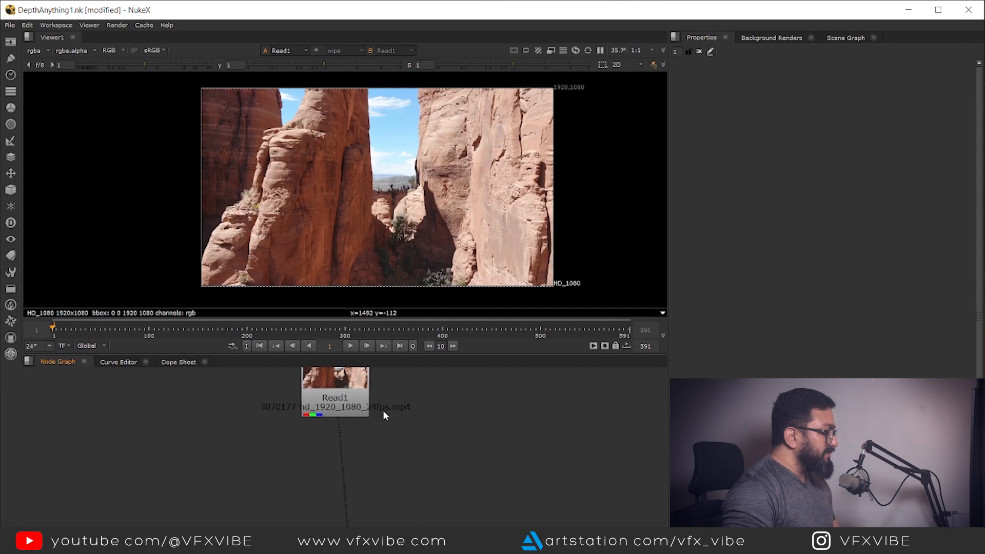
# Extract the DepthAnythingV2.zip archive into its Cattery folder
pyautogui.moveTo(334, 390); pyautogui.dragTo(361, 427)
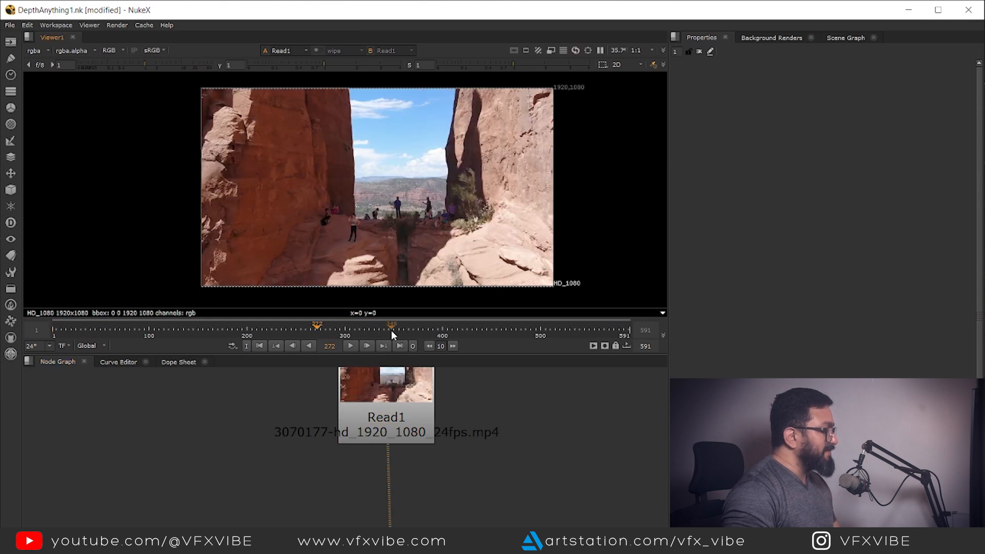
pyautogui.click(260, 346)
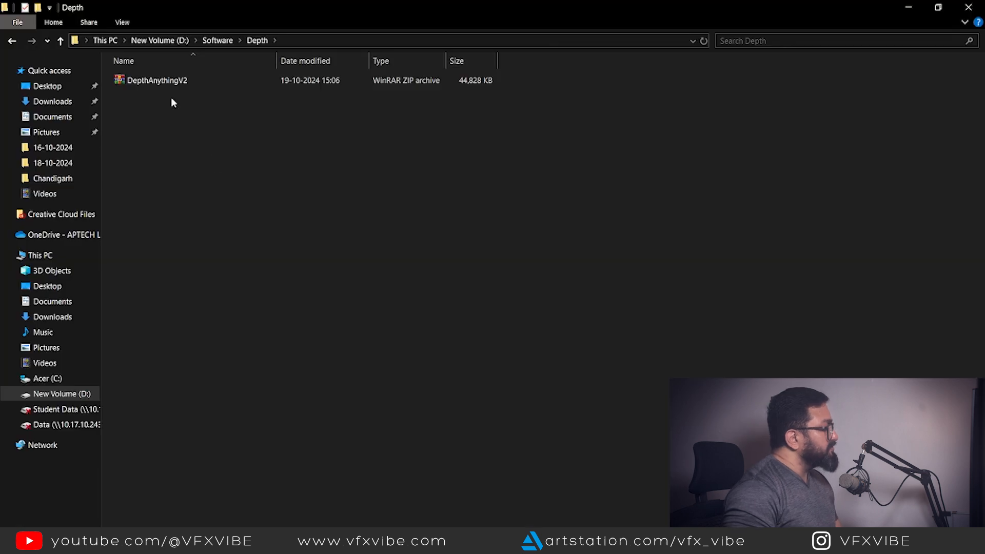
pyautogui.click(155, 80)
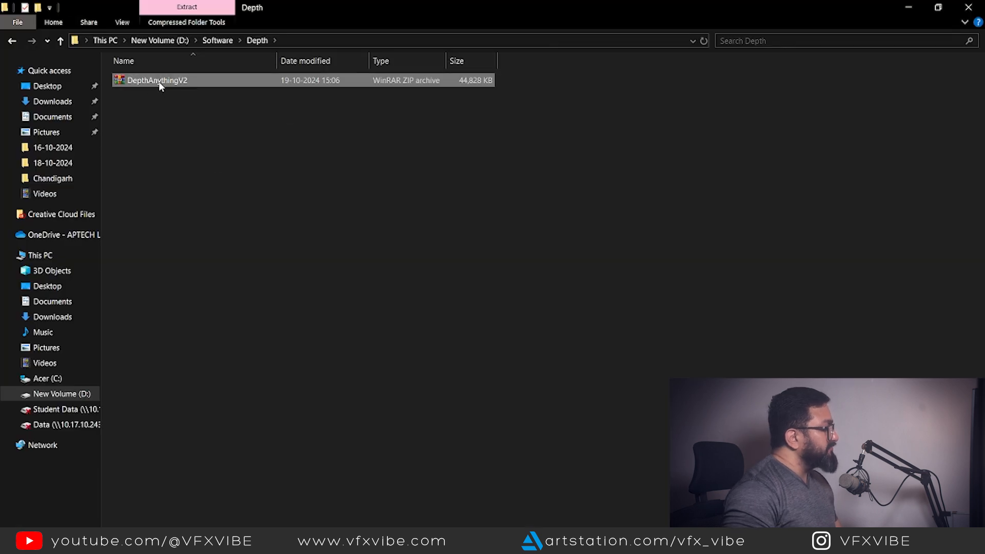
pyautogui.click(201, 150)
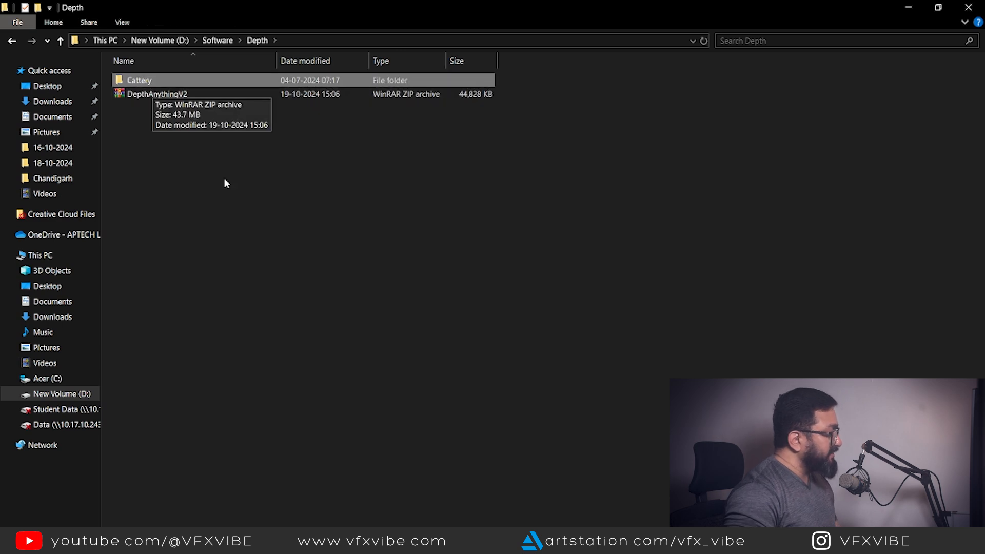
pyautogui.moveTo(262, 218)
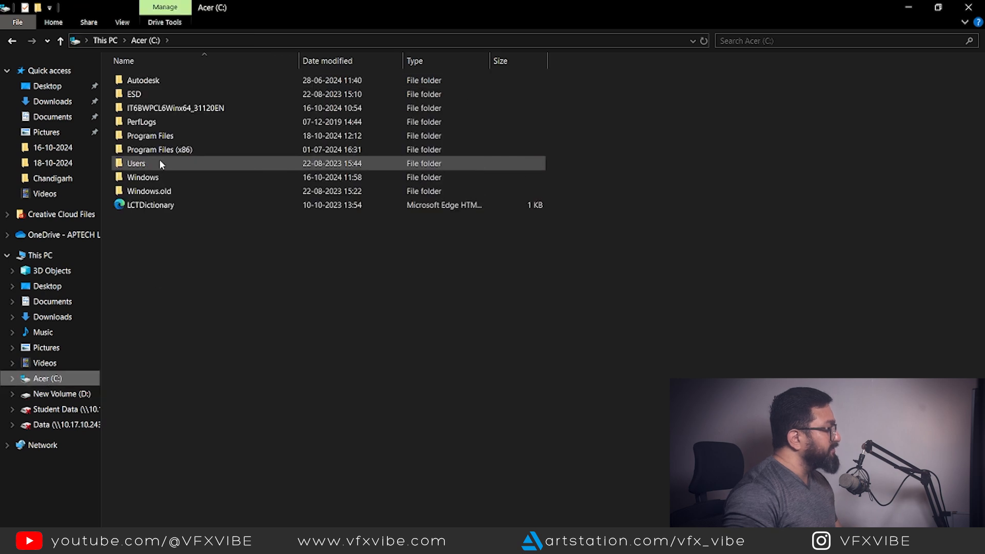
# Browse to C:\Users\<user>\.nuke and confirm the Cattery folder is present
pyautogui.doubleClick(136, 163)
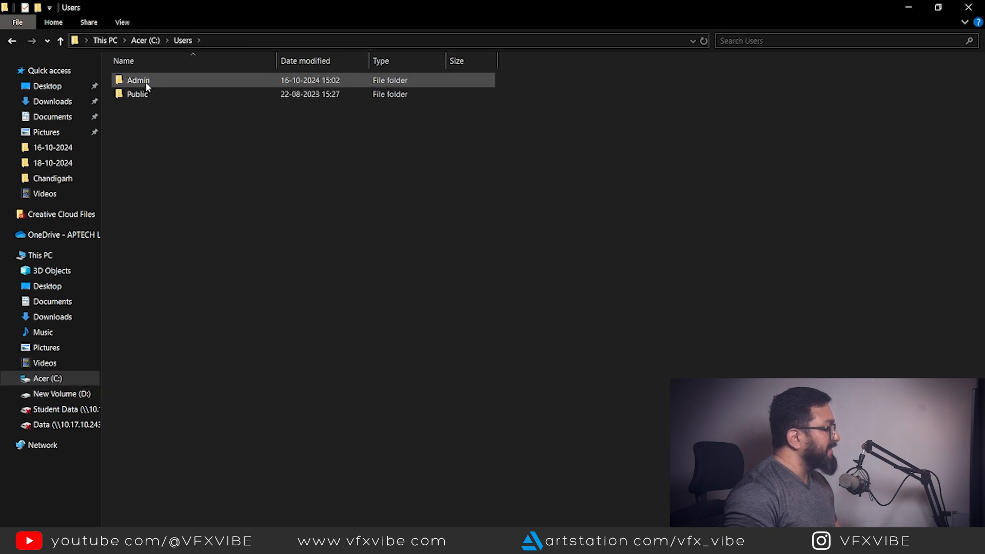
pyautogui.doubleClick(136, 80)
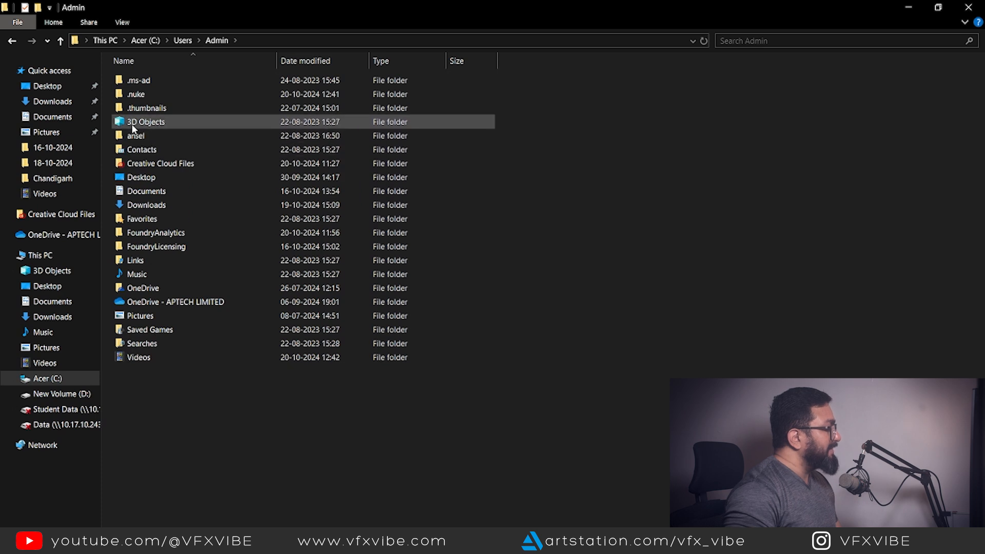
pyautogui.doubleClick(137, 93)
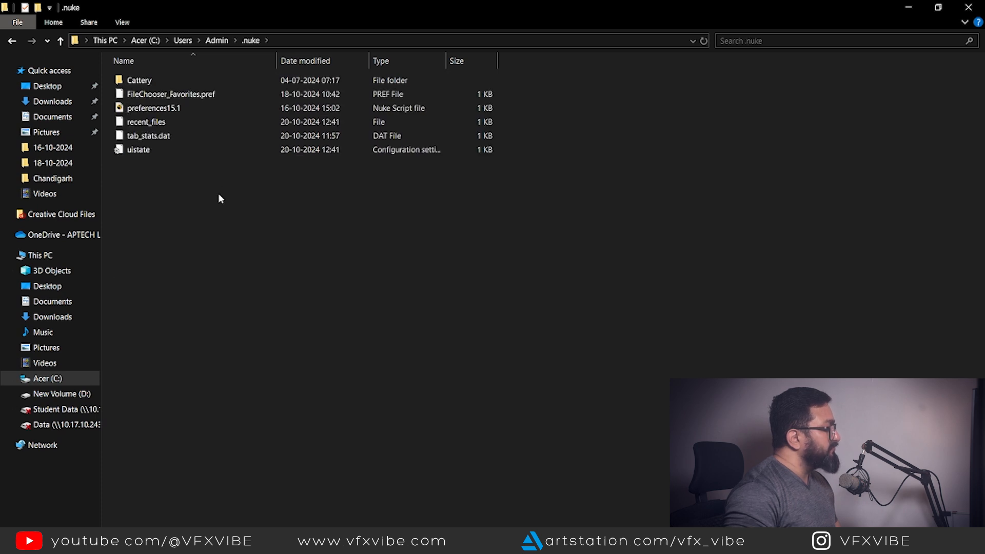
pyautogui.moveTo(139, 80)
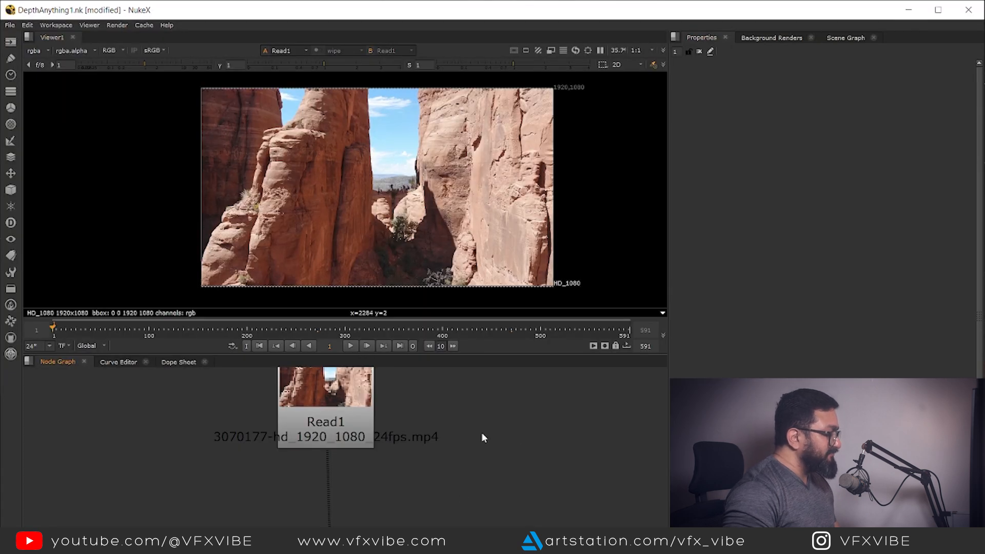
# Add a Cattery DepthAnythingV2 node after Read1 so the viewer shows the depth map
pyautogui.rightClick(479, 449)
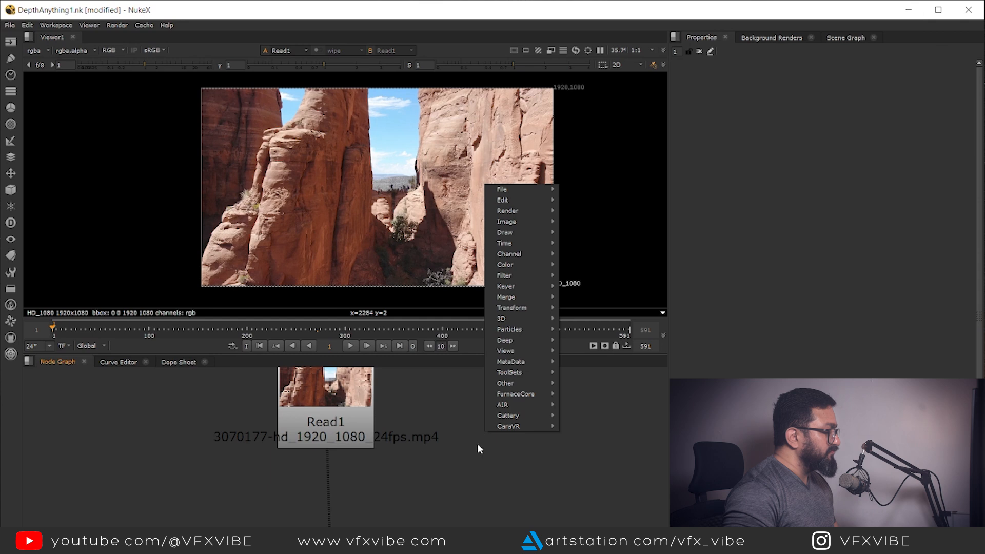
pyautogui.moveTo(517, 416)
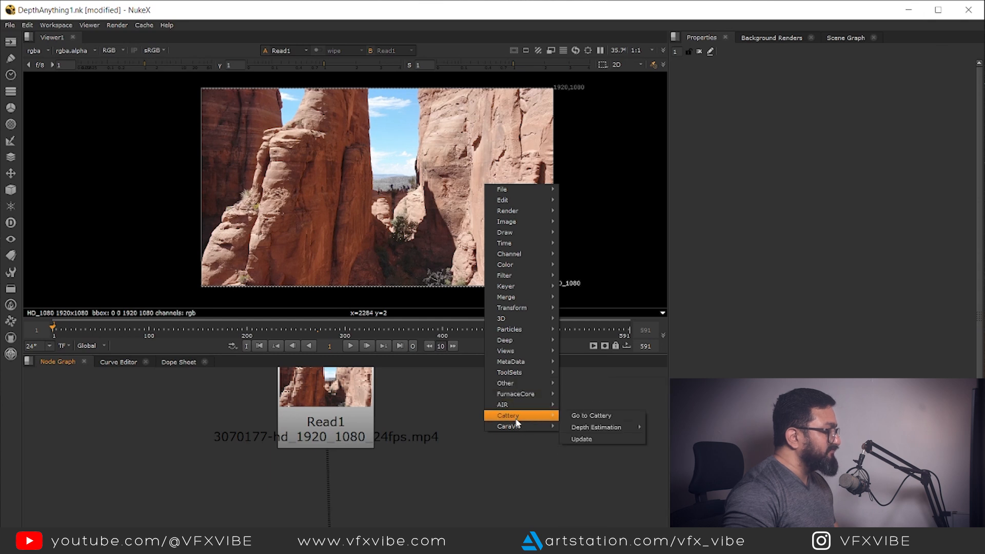
pyautogui.moveTo(509, 423)
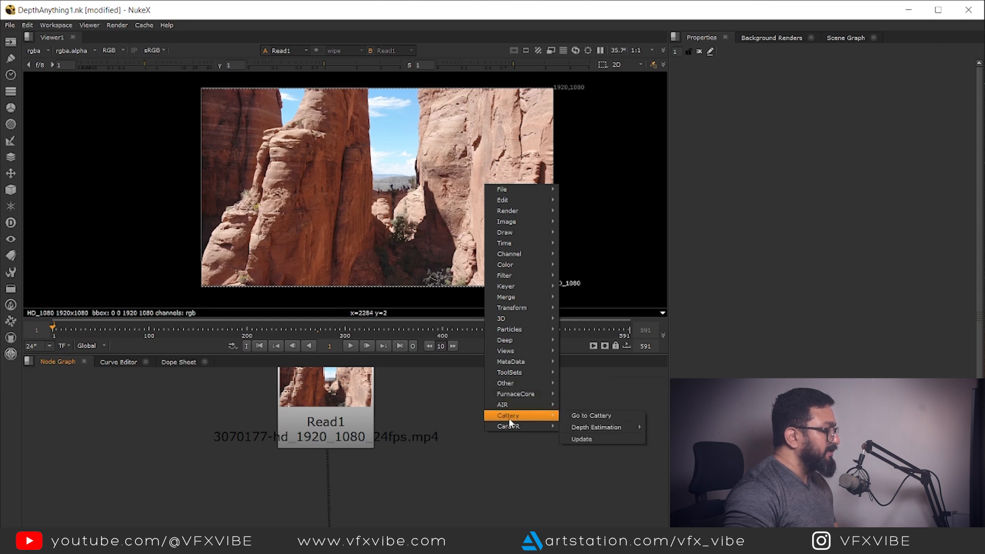
pyautogui.moveTo(598, 426)
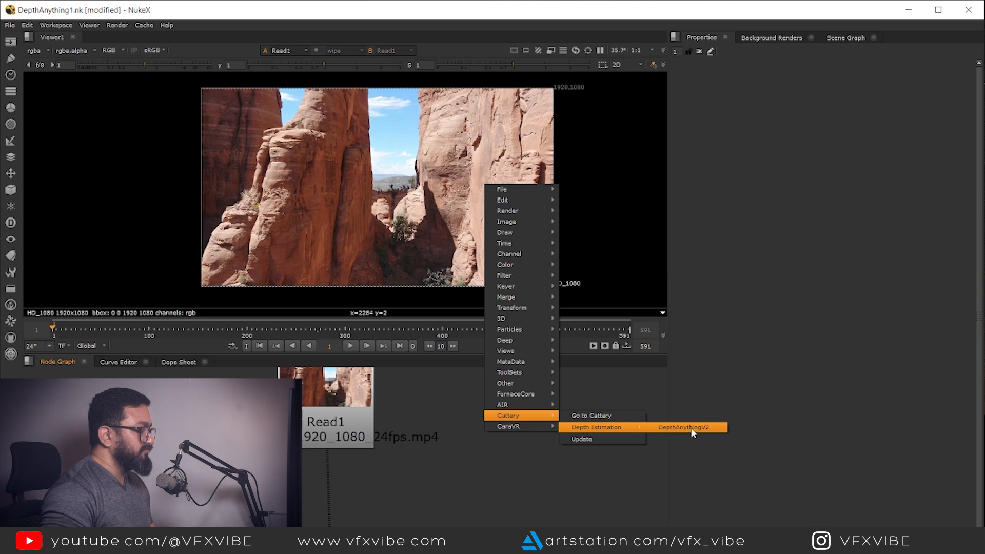
pyautogui.click(687, 427)
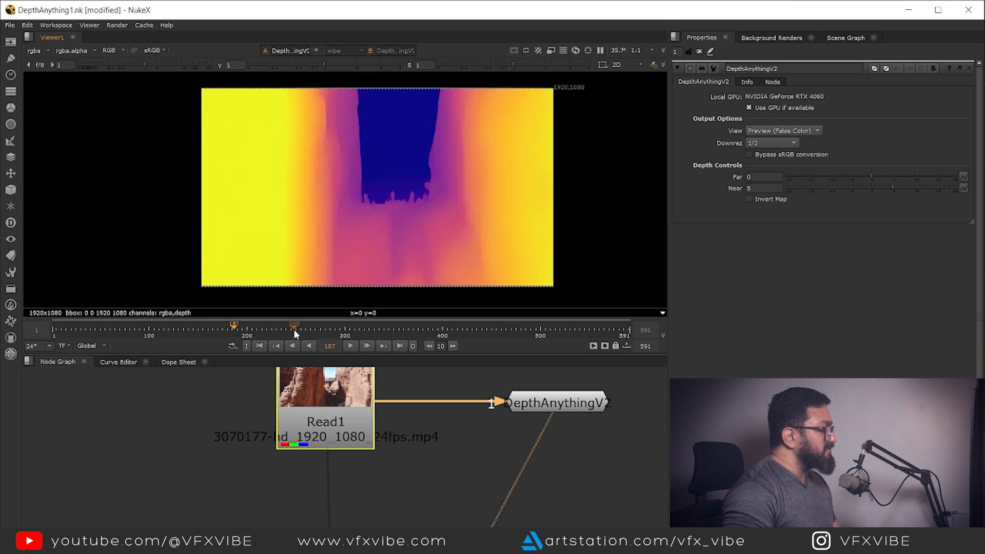
# Scrub the depth preview and switch DepthAnythingV2 to full output resolution
pyautogui.moveTo(296, 326); pyautogui.dragTo(555, 325)
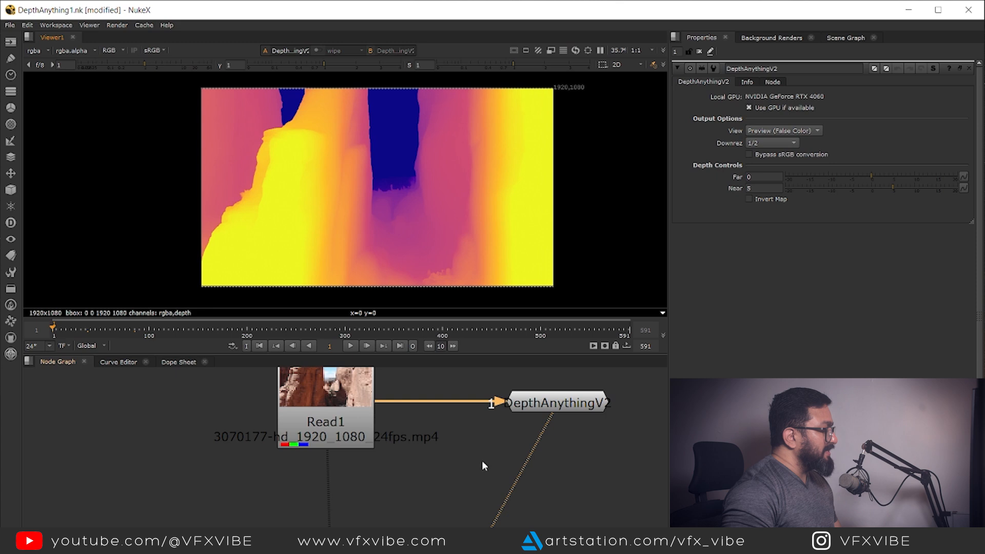
pyautogui.moveTo(757, 115)
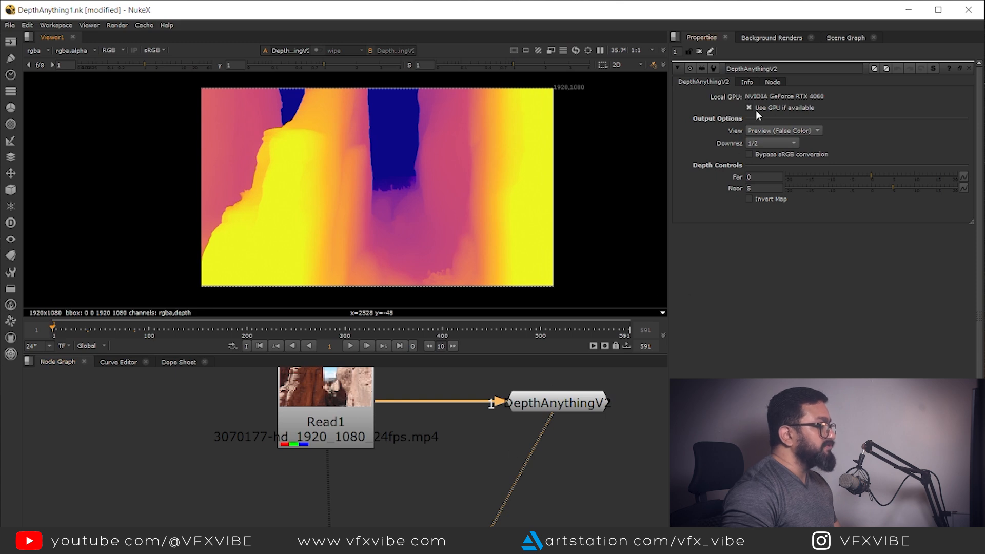
pyautogui.click(747, 82)
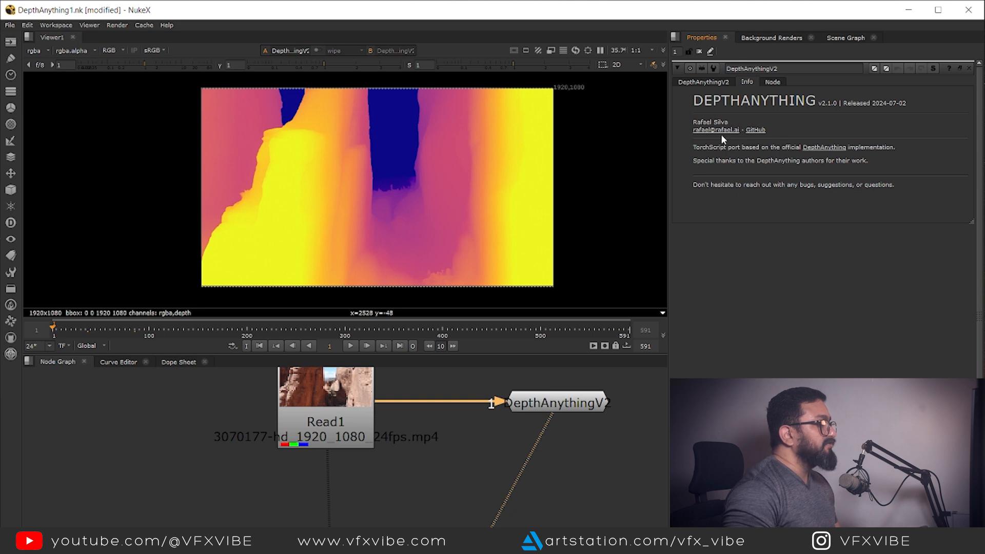
pyautogui.moveTo(832, 124)
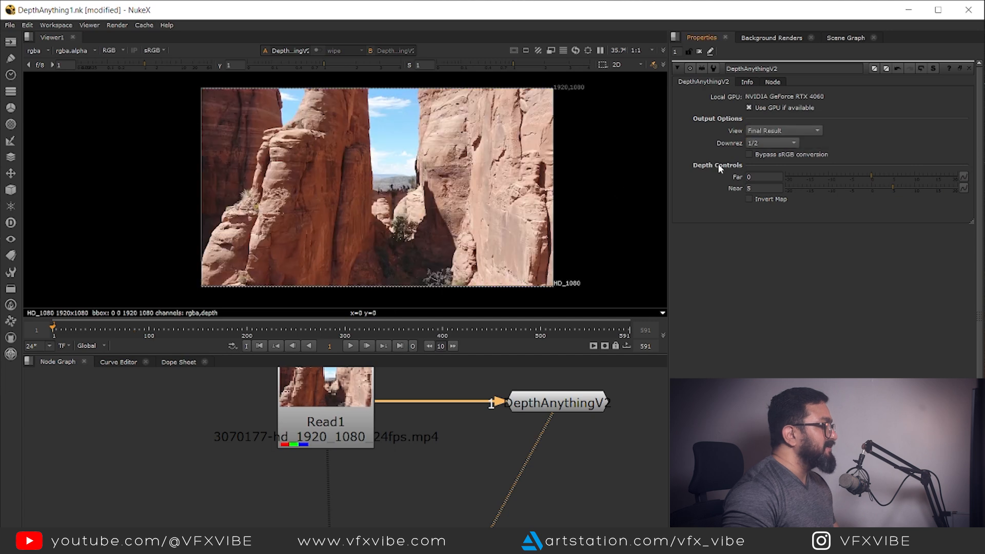
pyautogui.moveTo(32, 53)
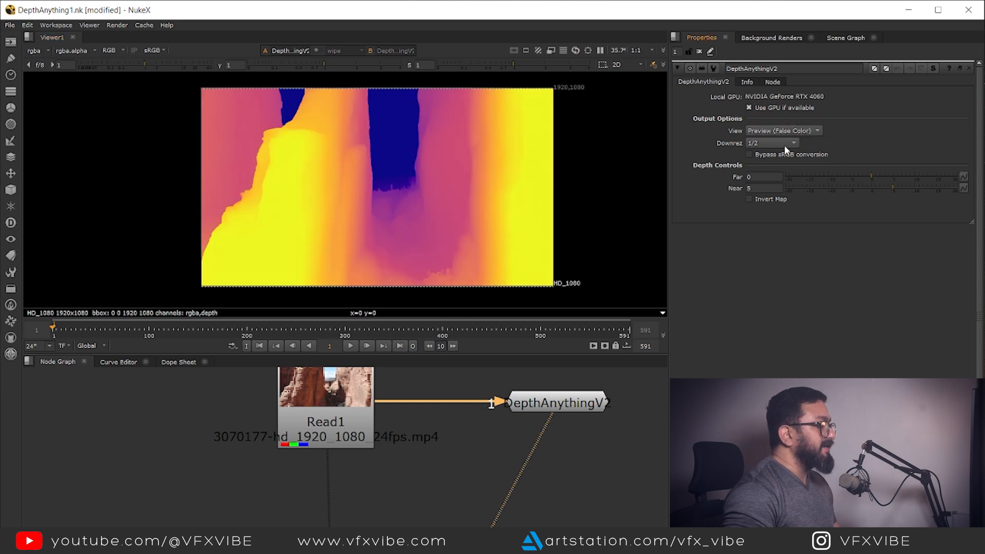
pyautogui.click(770, 142)
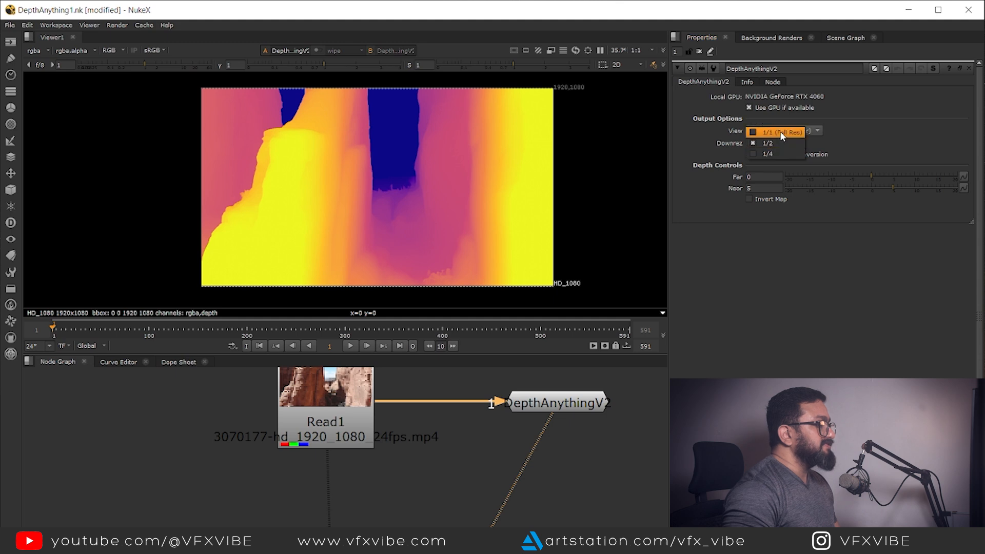
pyautogui.click(781, 130)
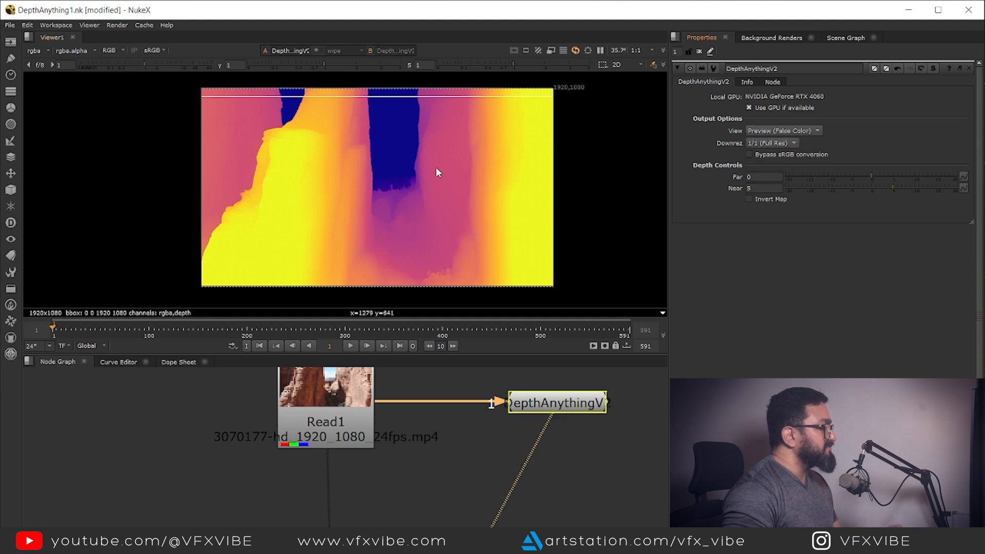
pyautogui.moveTo(422, 172)
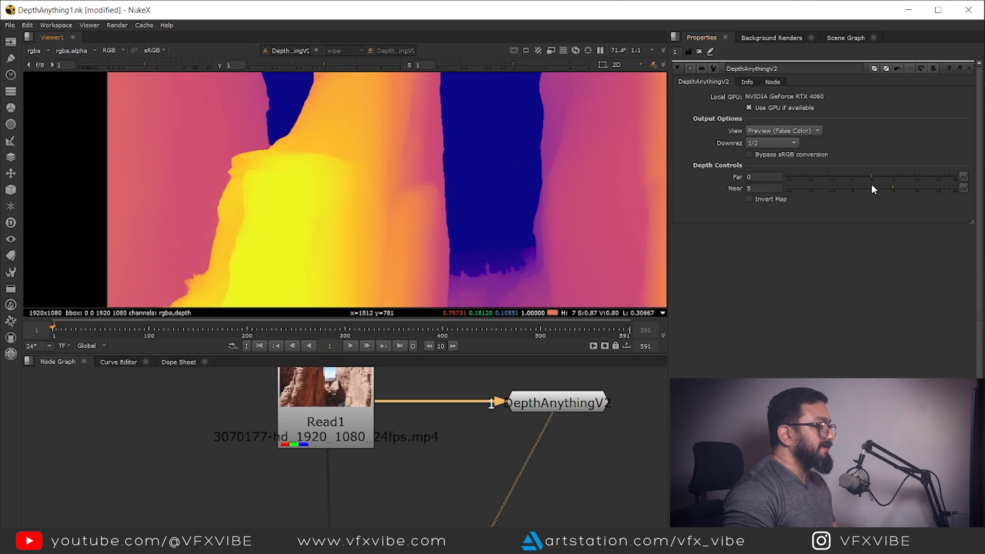
# Tweak the far limit and lower the Near depth range to about 3.4
pyautogui.moveTo(873, 183); pyautogui.dragTo(883, 183)
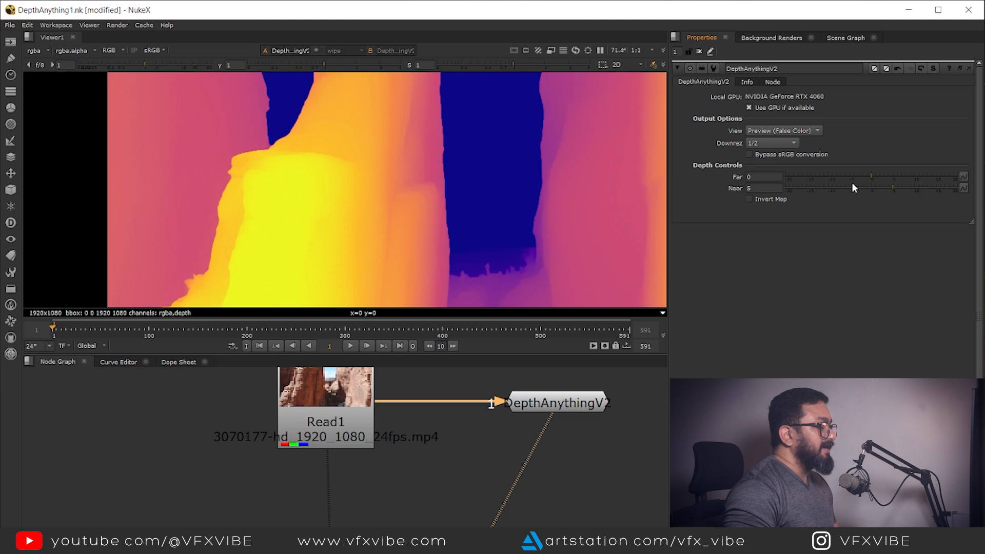
pyautogui.moveTo(908, 188); pyautogui.dragTo(886, 187)
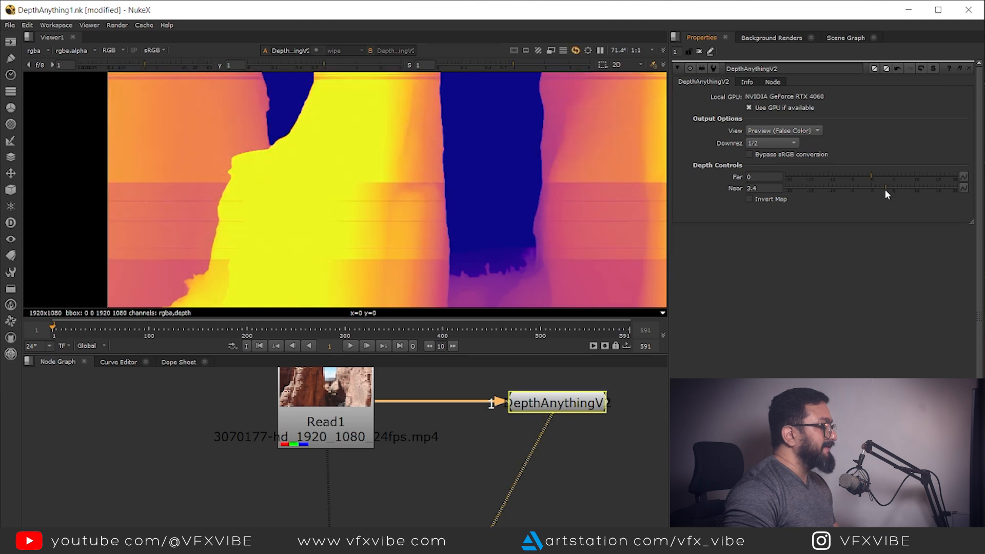
pyautogui.moveTo(885, 187); pyautogui.dragTo(880, 188)
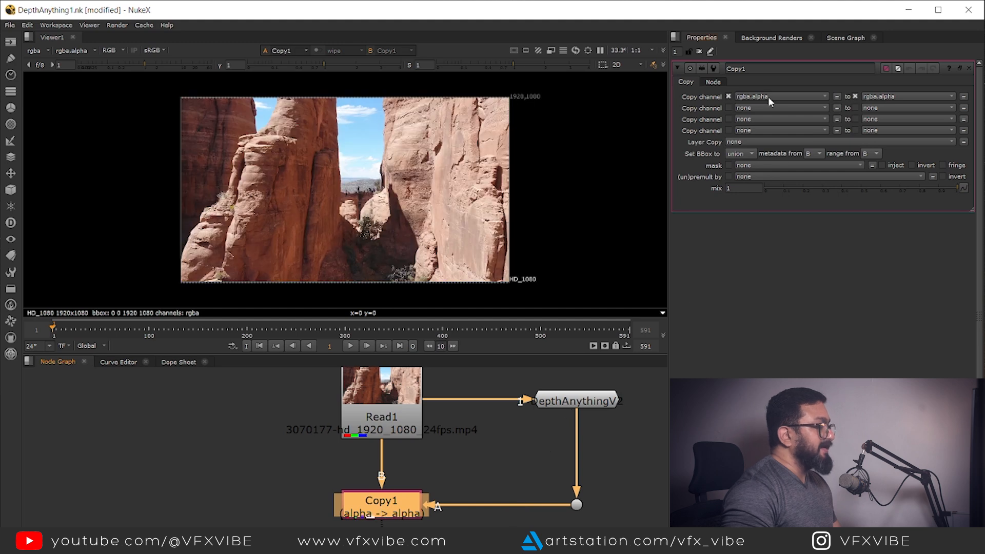
# Set the Copy node to transfer depth.Z and check the depth layer, then colour, in the viewer
pyautogui.click(782, 96)
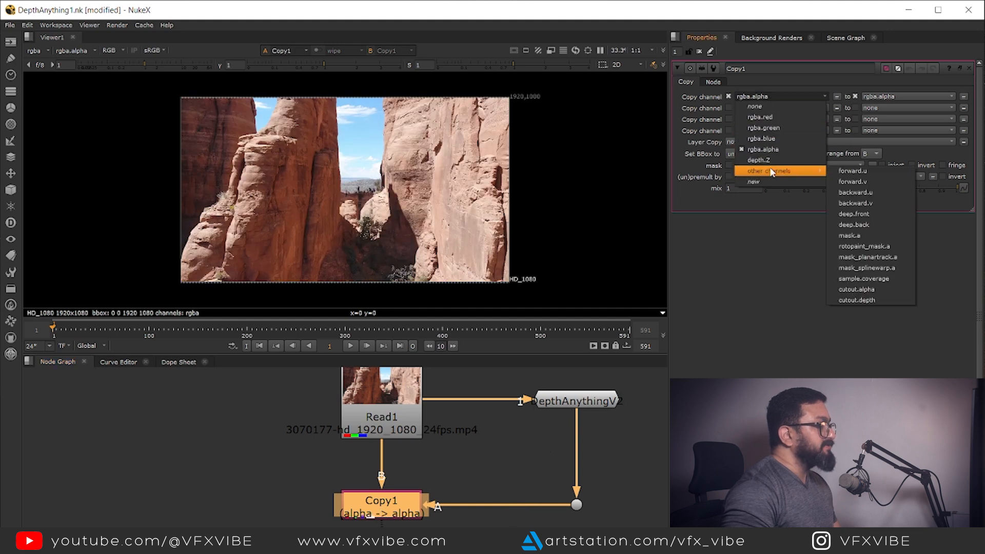
pyautogui.click(775, 159)
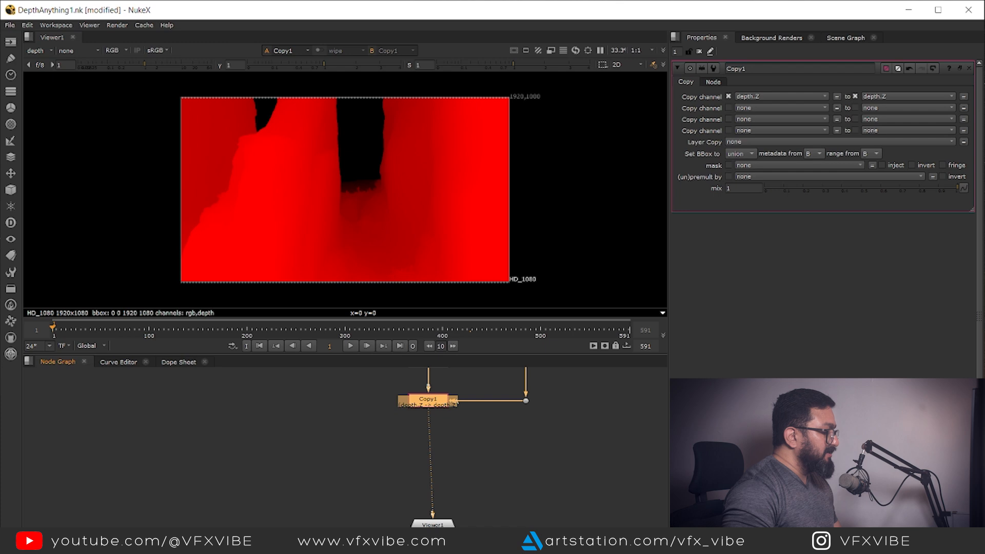
pyautogui.click(429, 399)
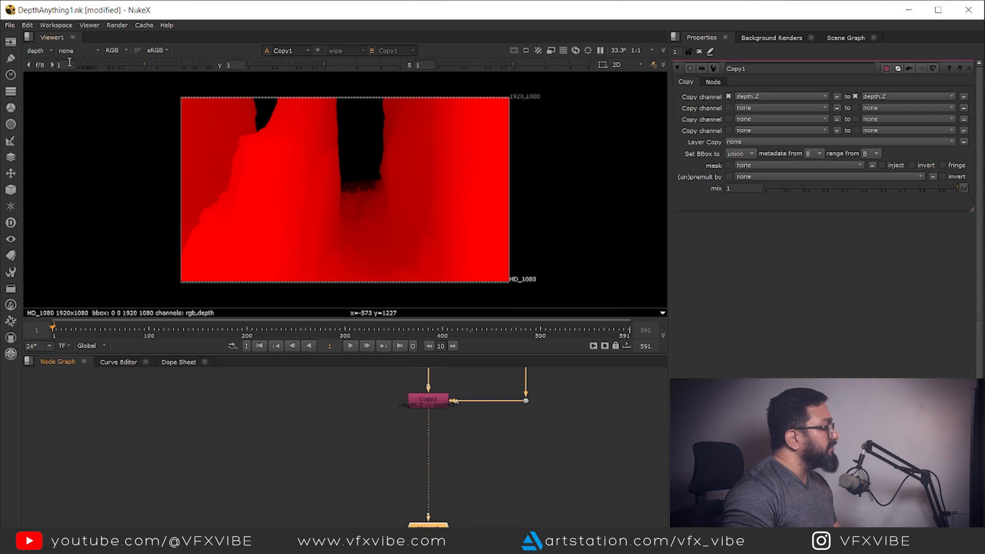
pyautogui.click(36, 49)
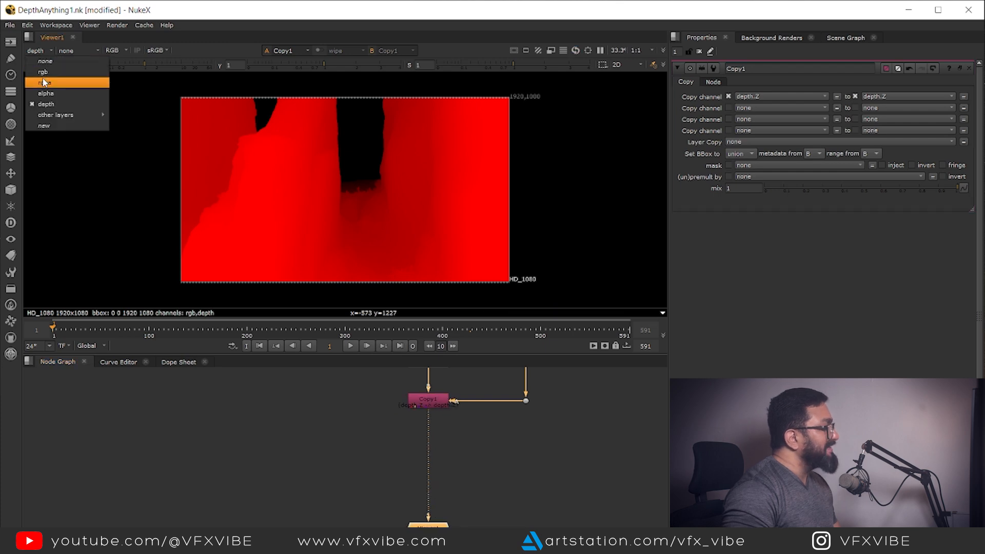
pyautogui.click(45, 82)
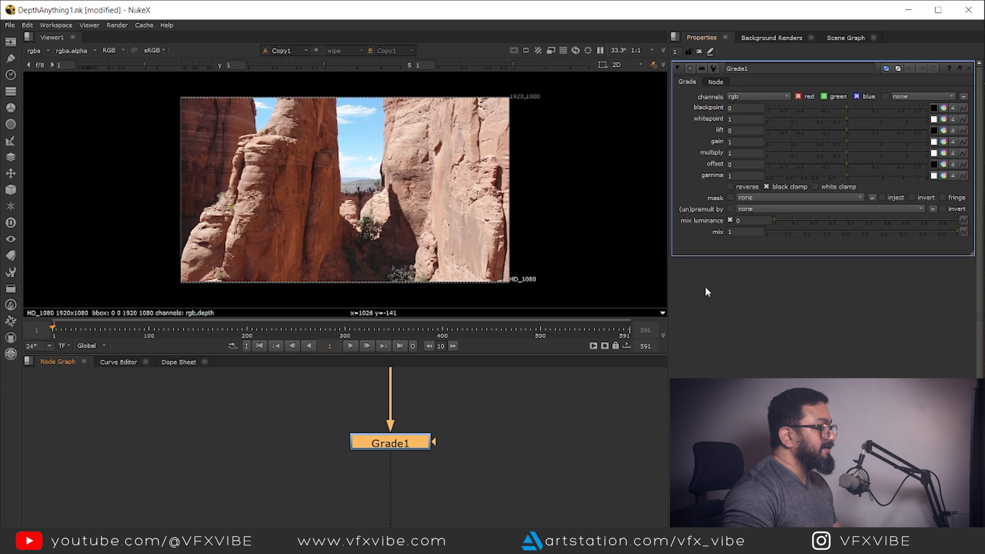
# Mask the Grade with depth.Z and step through frames to check the darkening
pyautogui.click(792, 197)
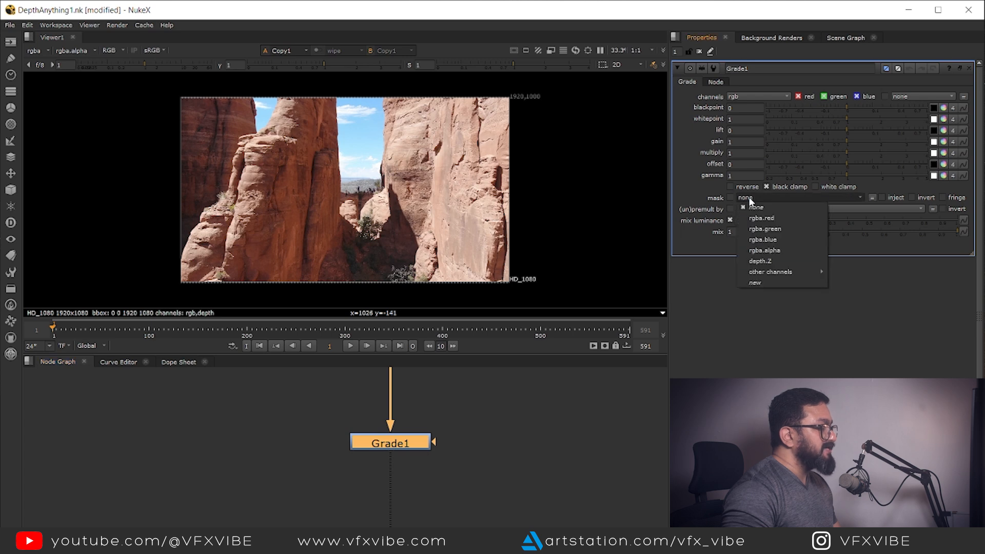
pyautogui.click(761, 261)
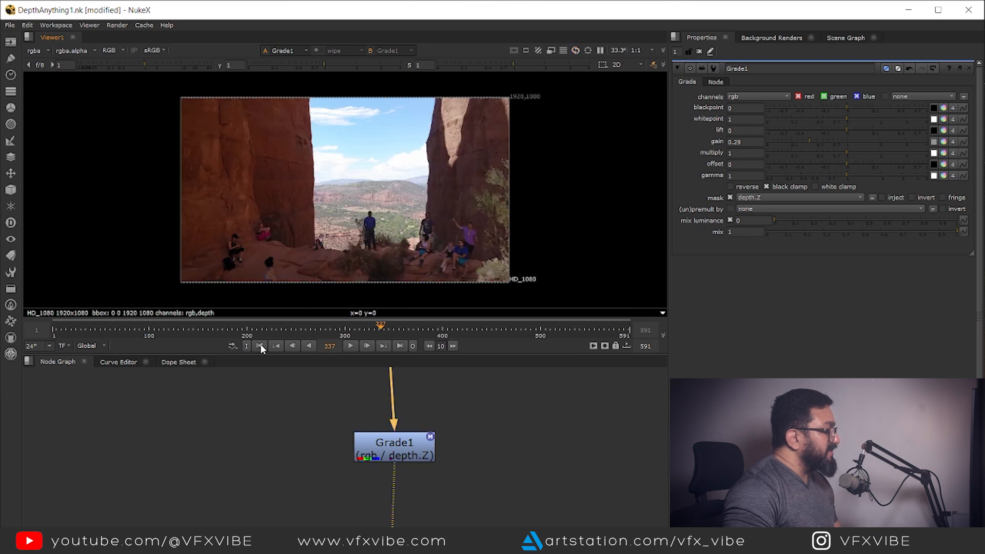
pyautogui.click(259, 346)
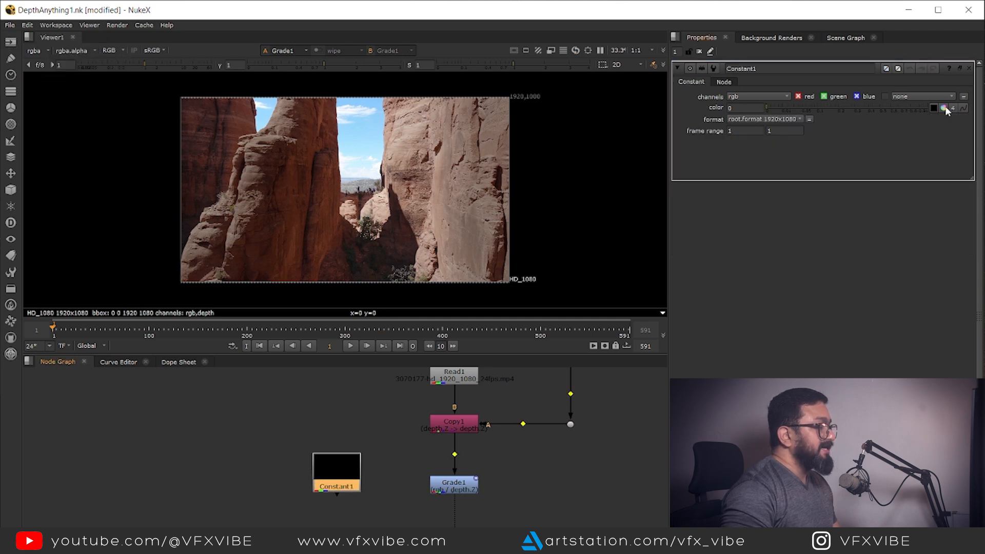
# Give the Constant a light-blue fog colour and wire a Shuffle reading depth into rgba
pyautogui.click(943, 107)
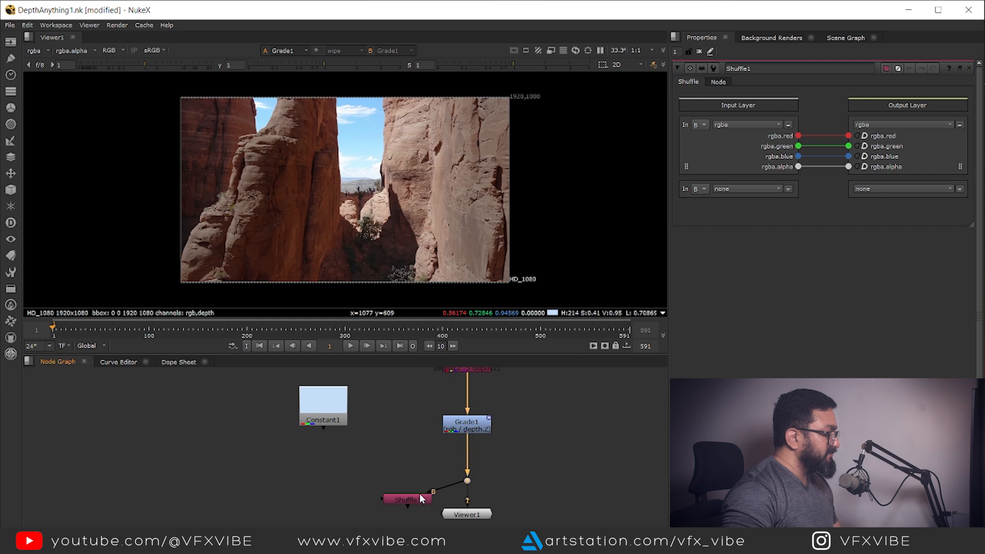
pyautogui.moveTo(411, 499); pyautogui.dragTo(356, 485)
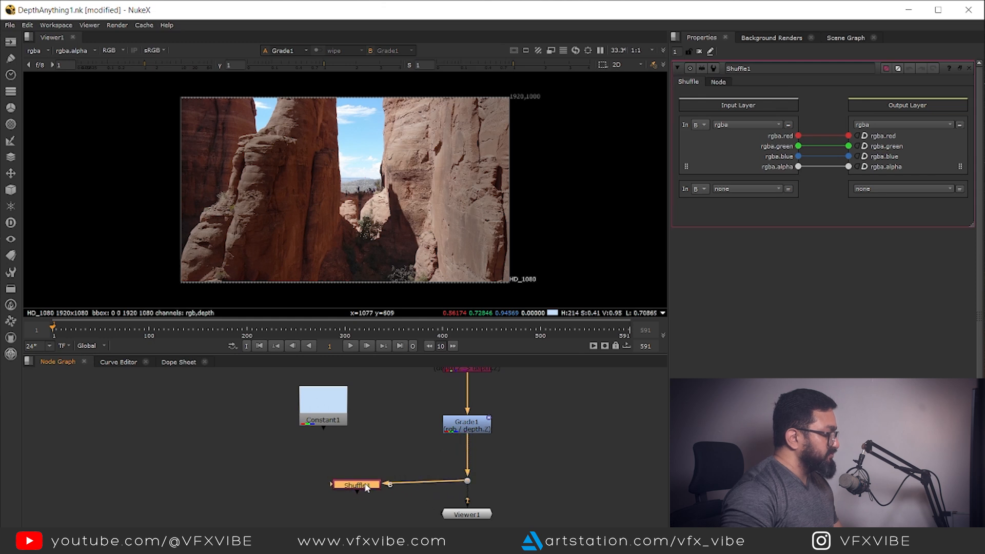
pyautogui.click(747, 124)
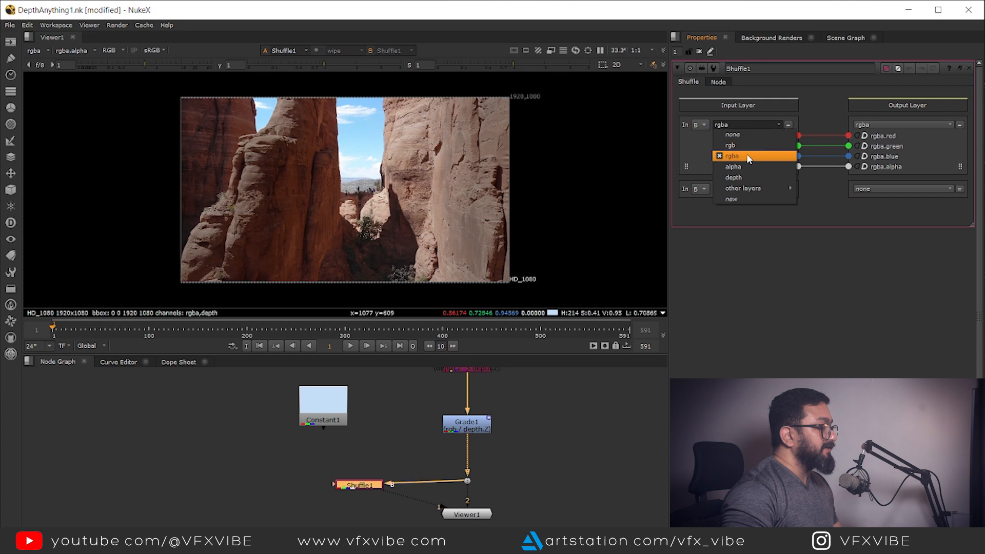
pyautogui.click(734, 177)
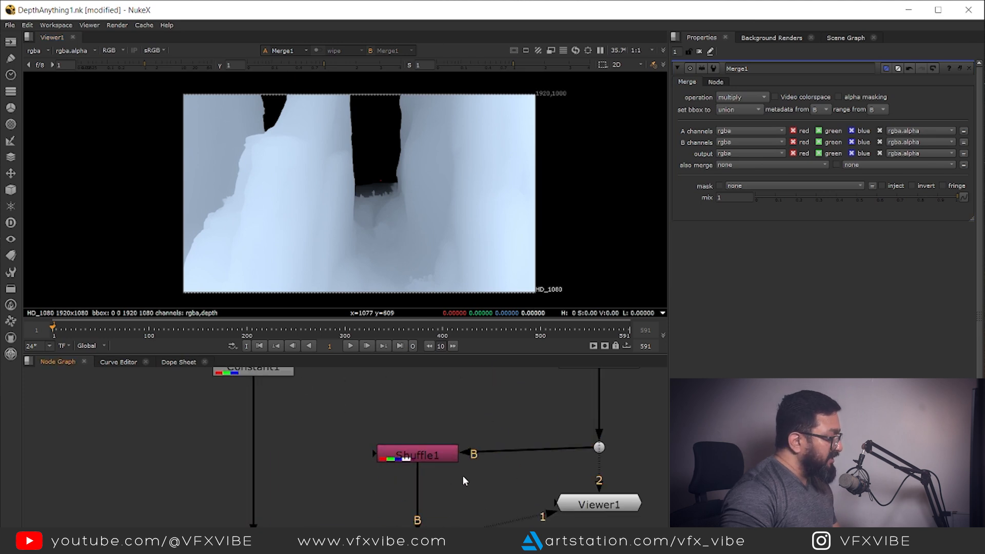
# Invert and grade the fog matte, then merge the fog faintly over the footage at about 0.225 mix
pyautogui.write('inv')
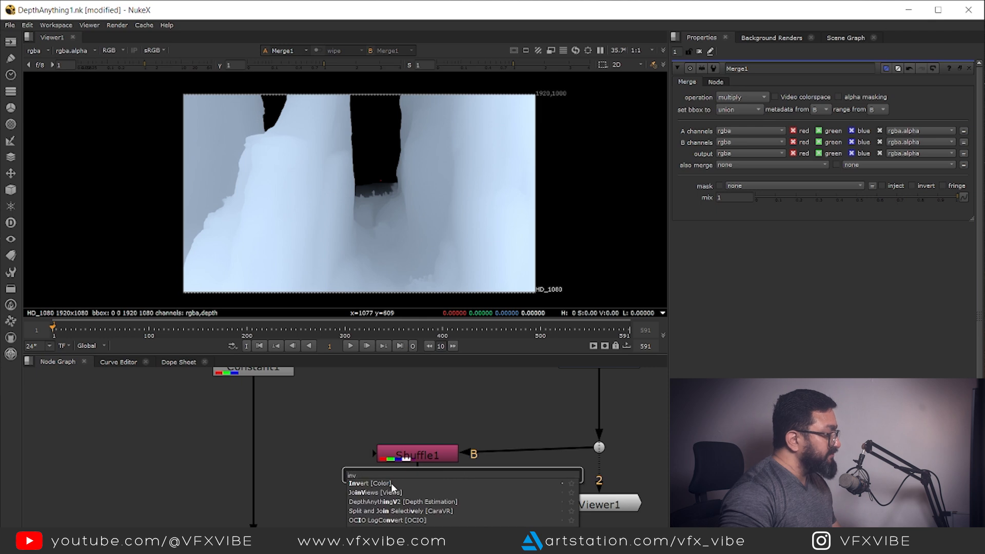
pyautogui.click(361, 483)
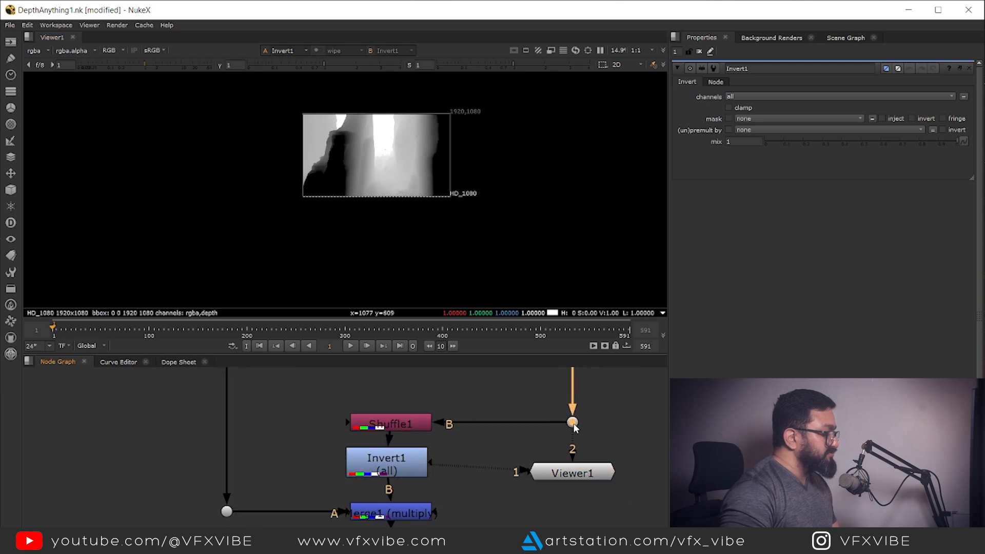
pyautogui.click(390, 513)
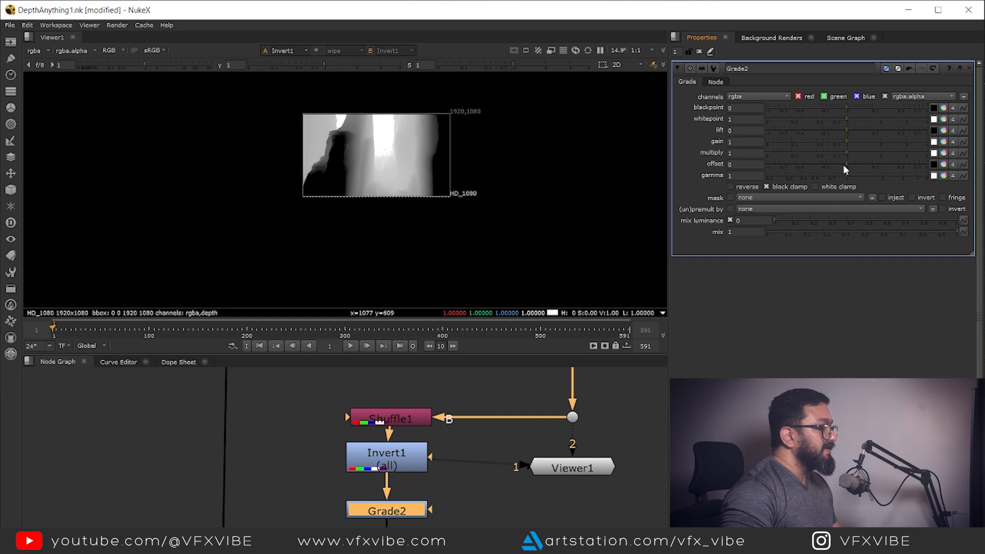
pyautogui.moveTo(841, 142); pyautogui.dragTo(811, 142)
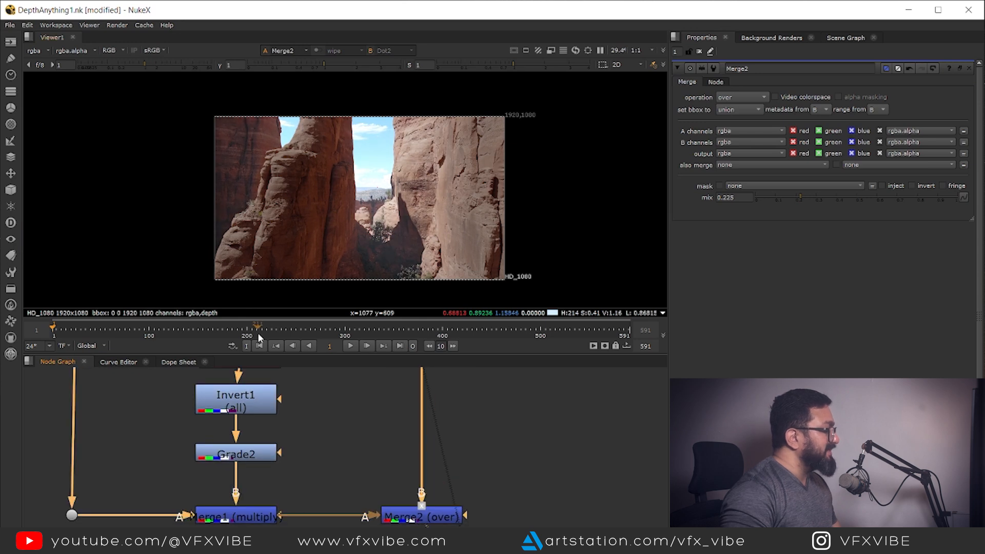
pyautogui.moveTo(257, 327); pyautogui.dragTo(396, 328)
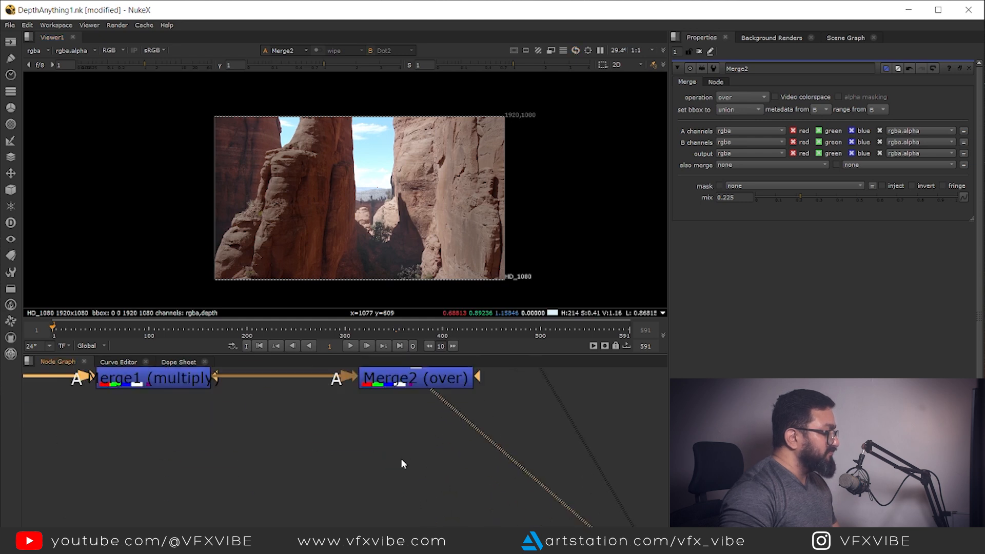
# Add a ZDefocus node and place its focal point on the standing person
pyautogui.write('Z')
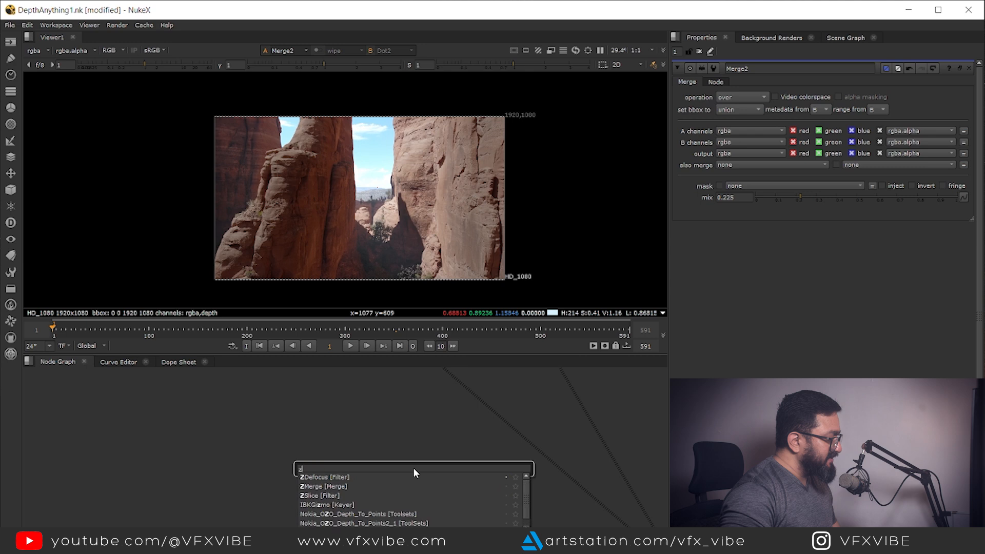
pyautogui.write('zed')
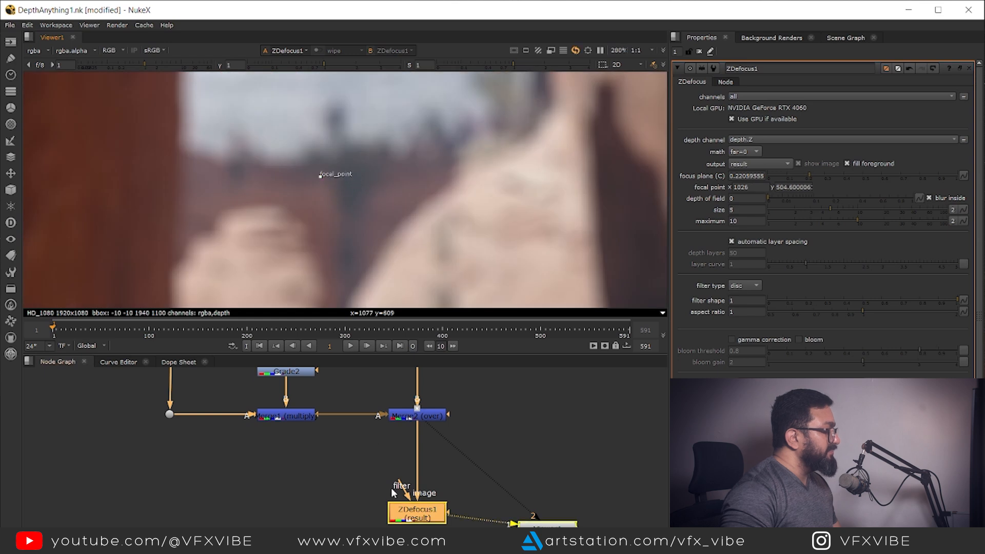
pyautogui.moveTo(336, 174); pyautogui.dragTo(333, 142)
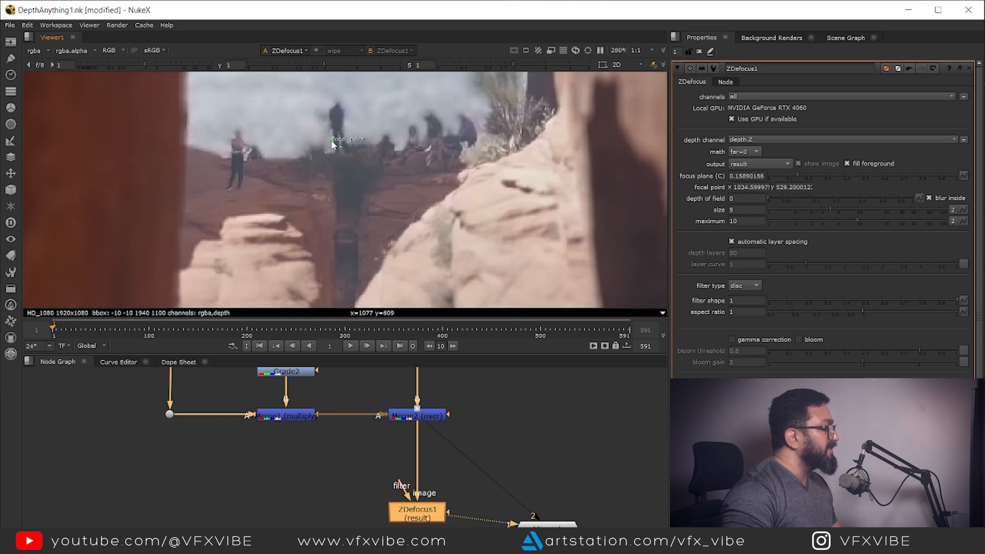
pyautogui.moveTo(332, 144); pyautogui.dragTo(334, 133)
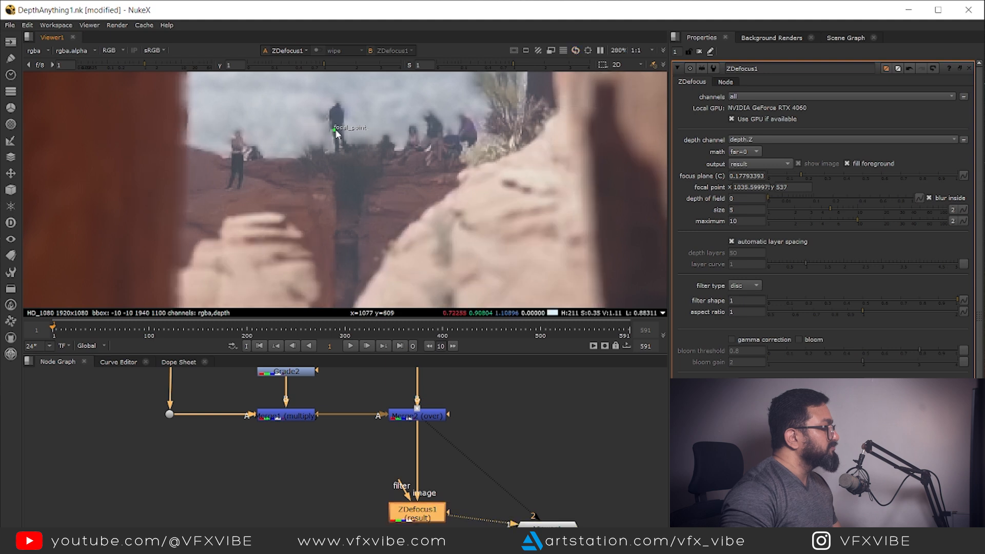
# Check the focal plane setup overlay with depth of field 1.28, then return to the result output
pyautogui.click(760, 163)
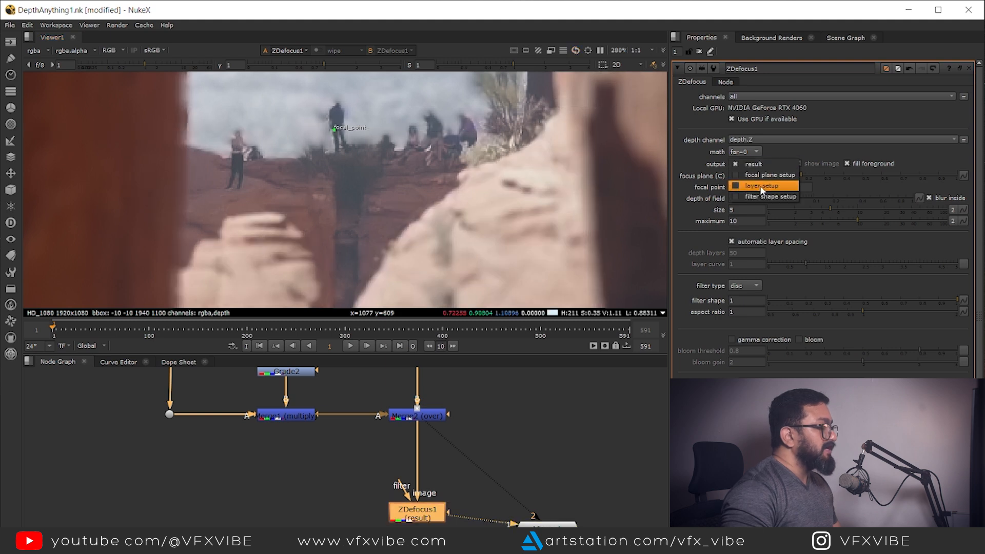
pyautogui.click(765, 175)
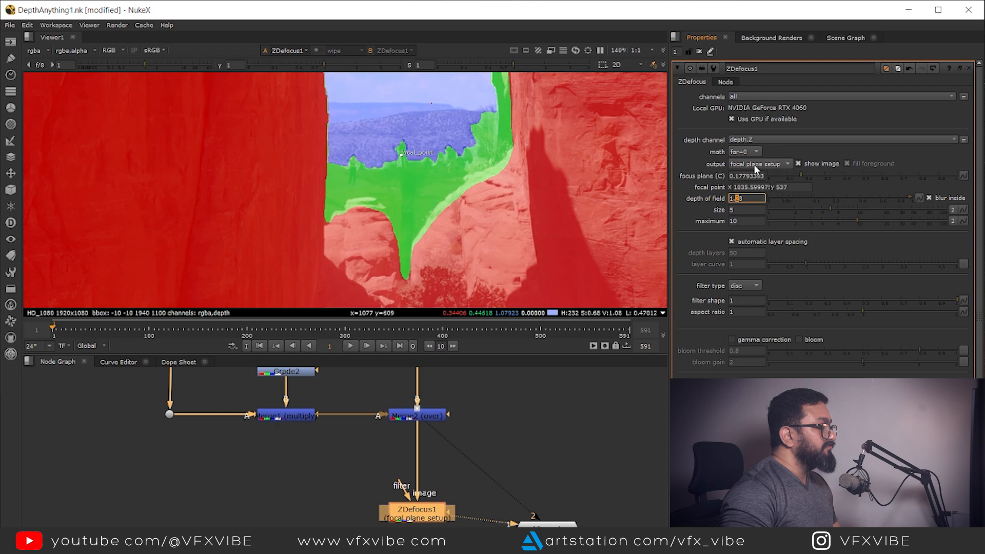
pyautogui.click(759, 163)
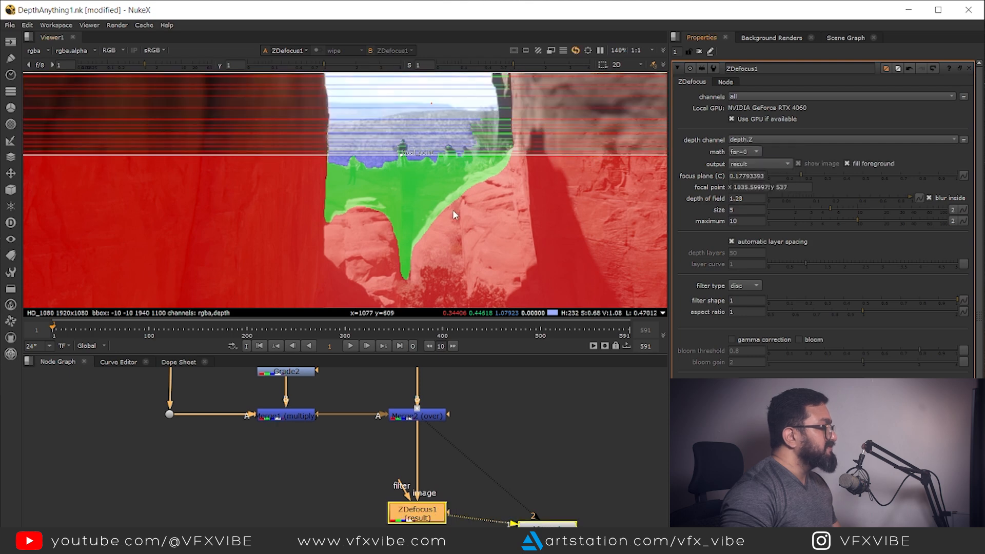